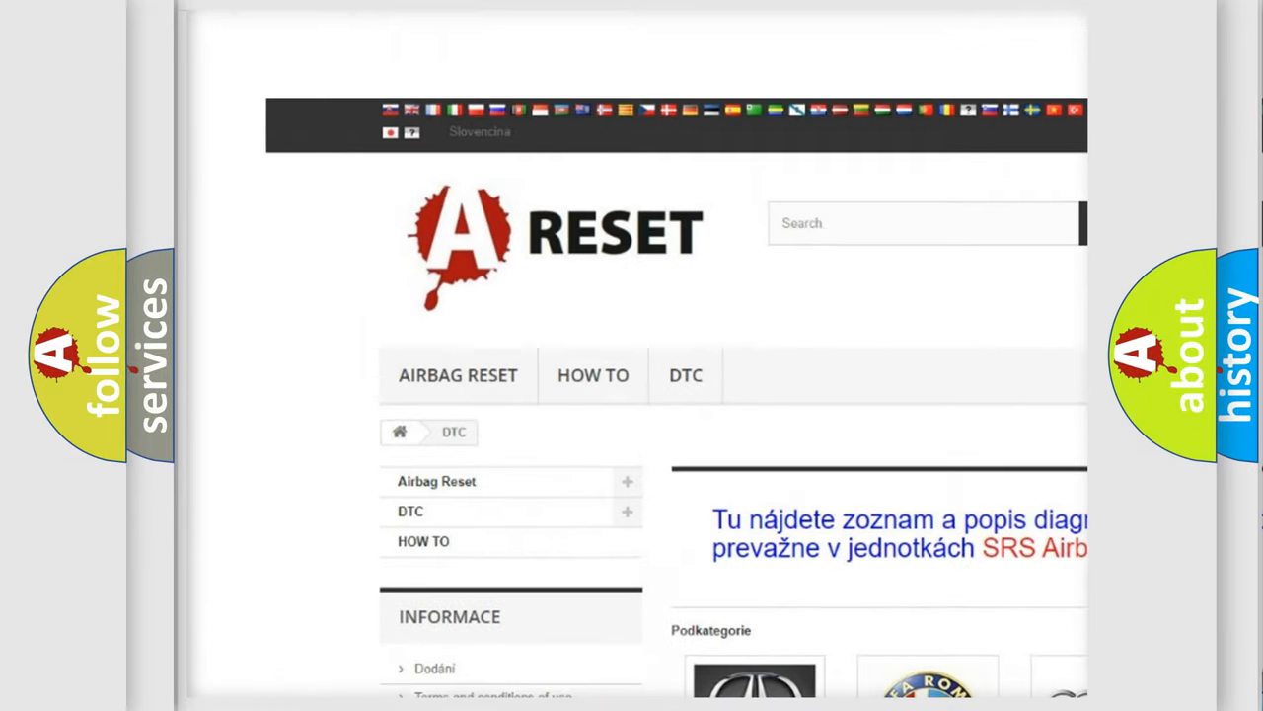
pyautogui.scroll(-3)
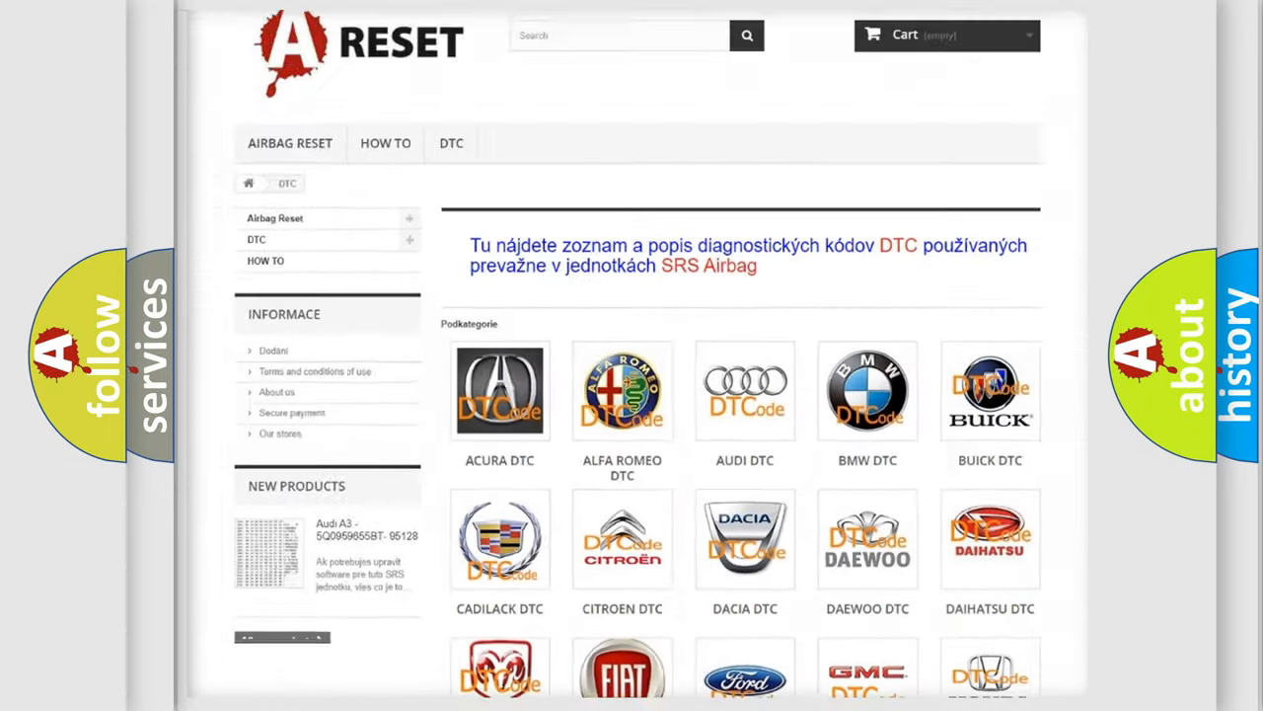
pyautogui.scroll(-3)
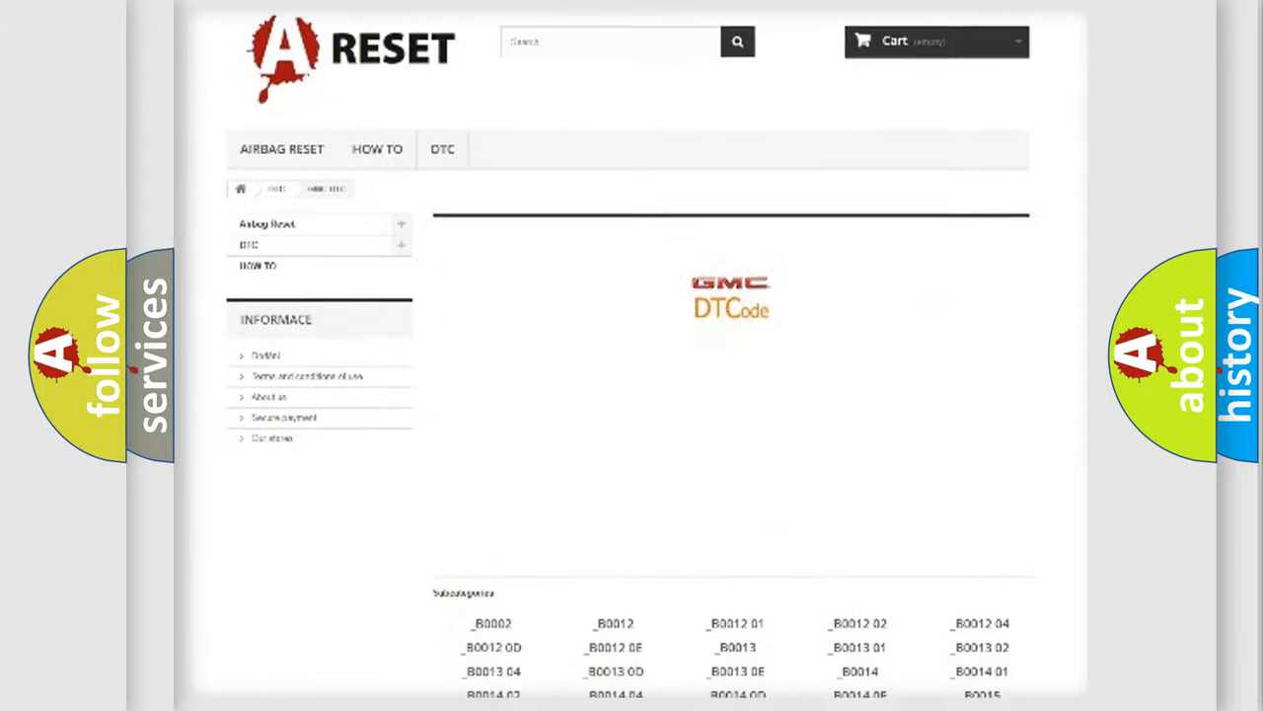
pyautogui.scroll(-3)
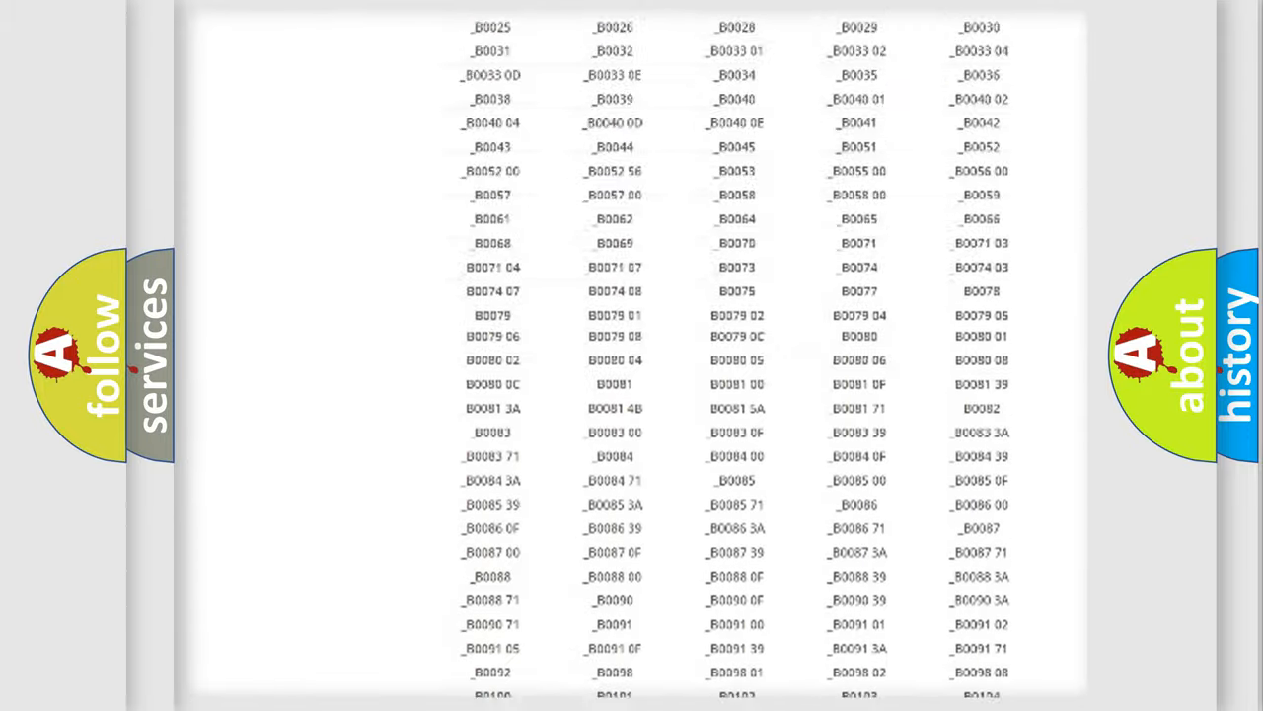
pyautogui.scroll(3)
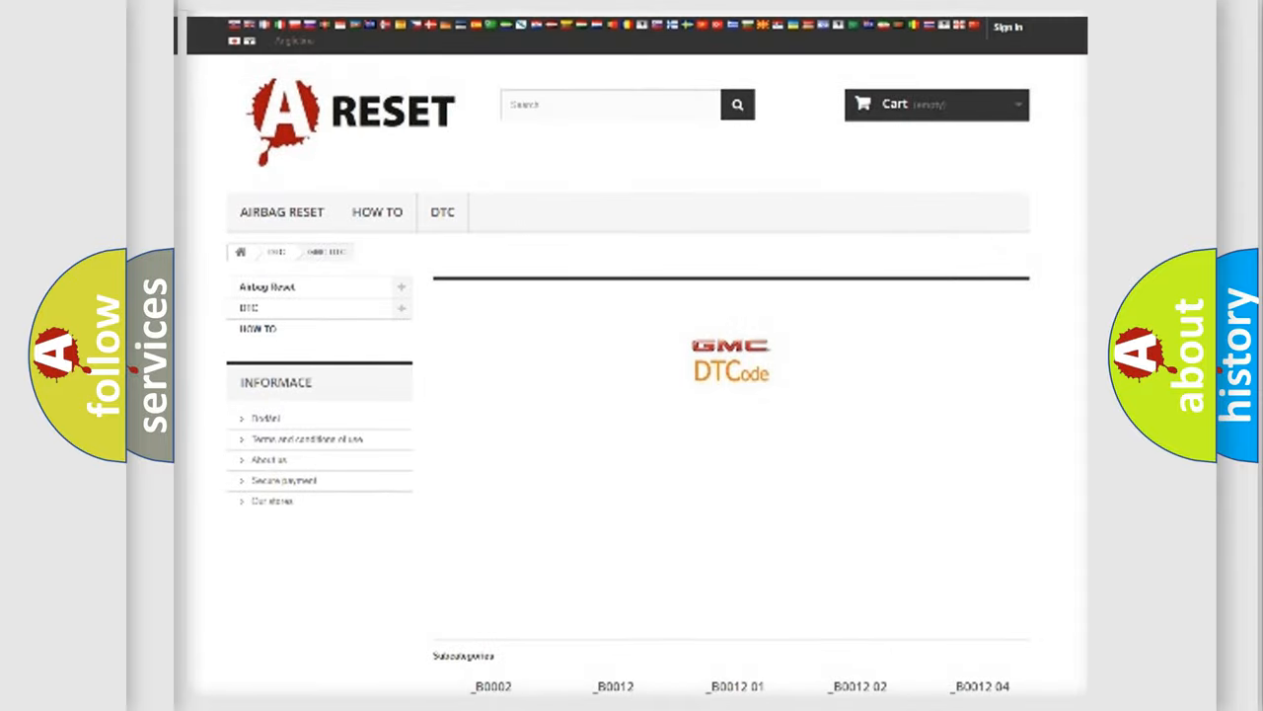